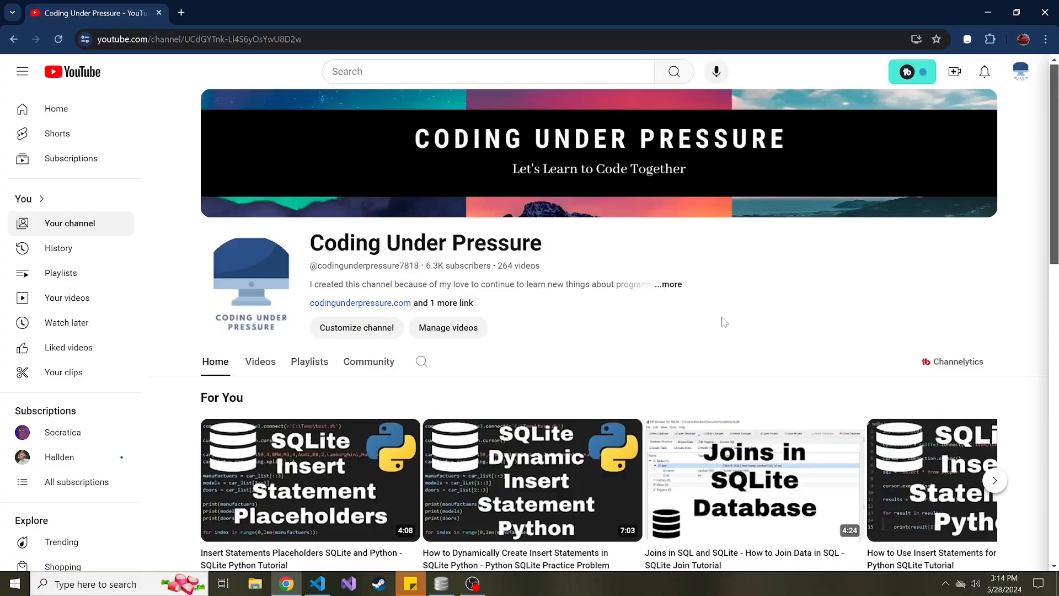
Switch from YouTube to main.py in Visual Studio Code.
click(316, 584)
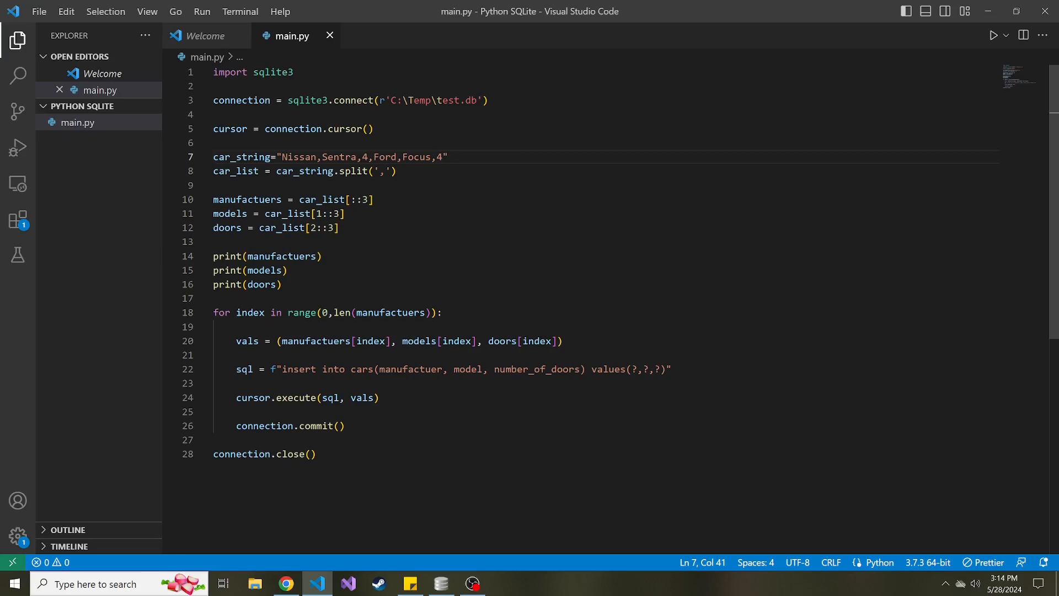
click(441, 583)
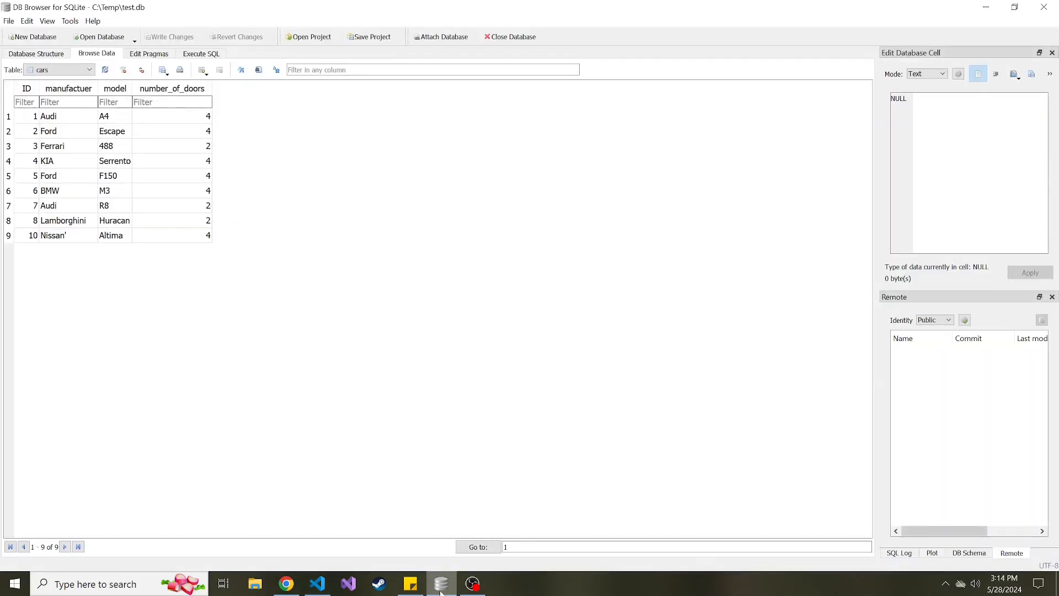
mouse_move(105, 233)
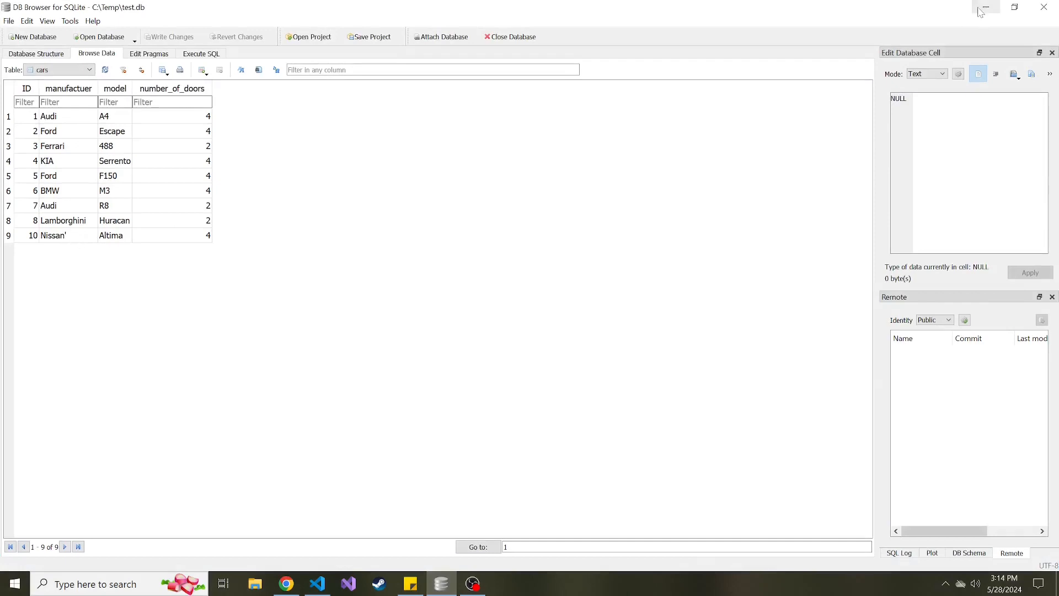
click(317, 584)
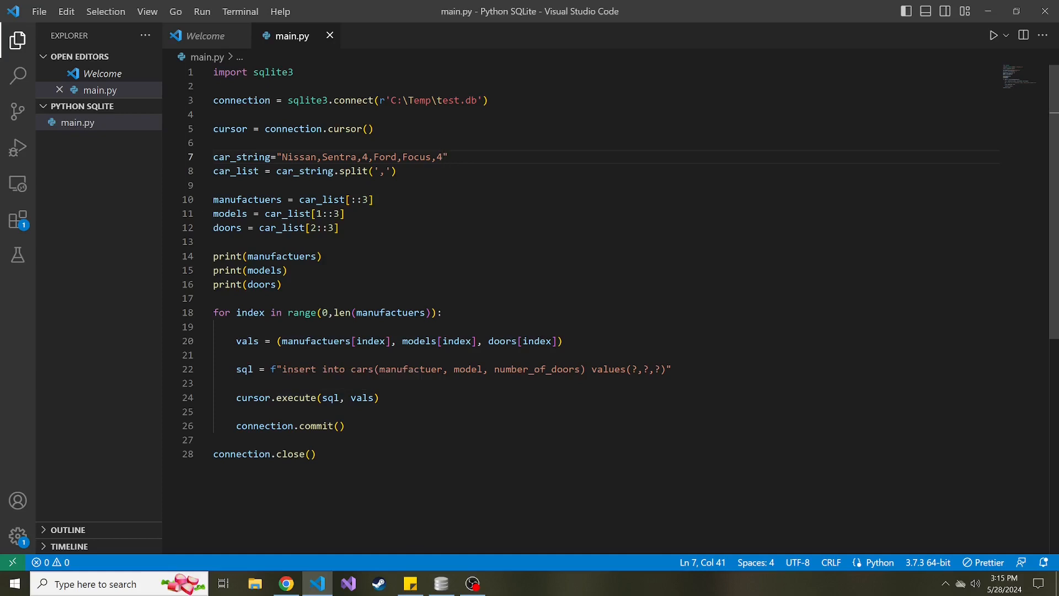
mouse_move(245, 369)
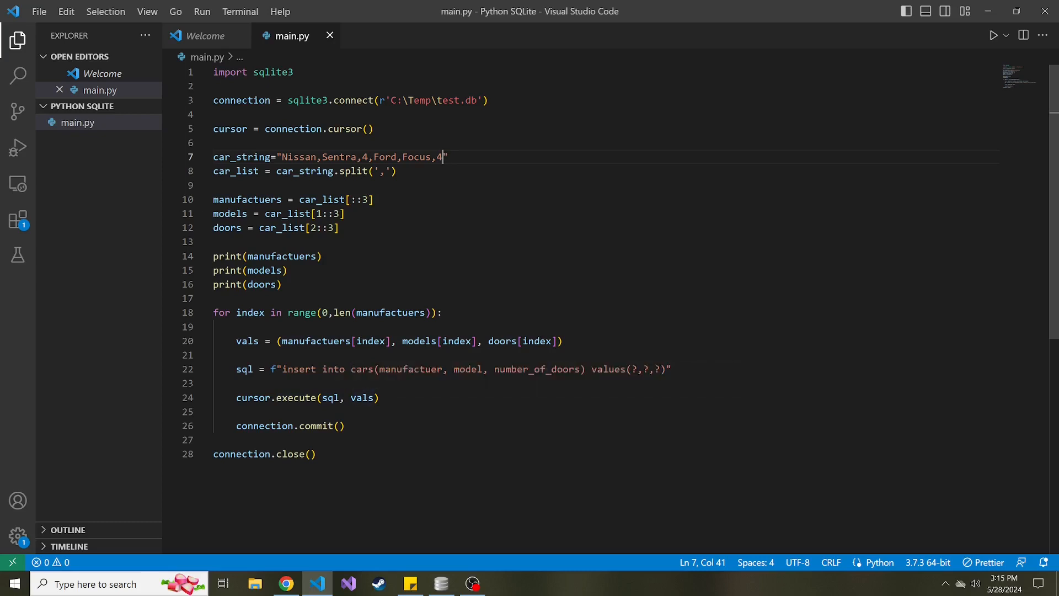
mouse_move(283, 397)
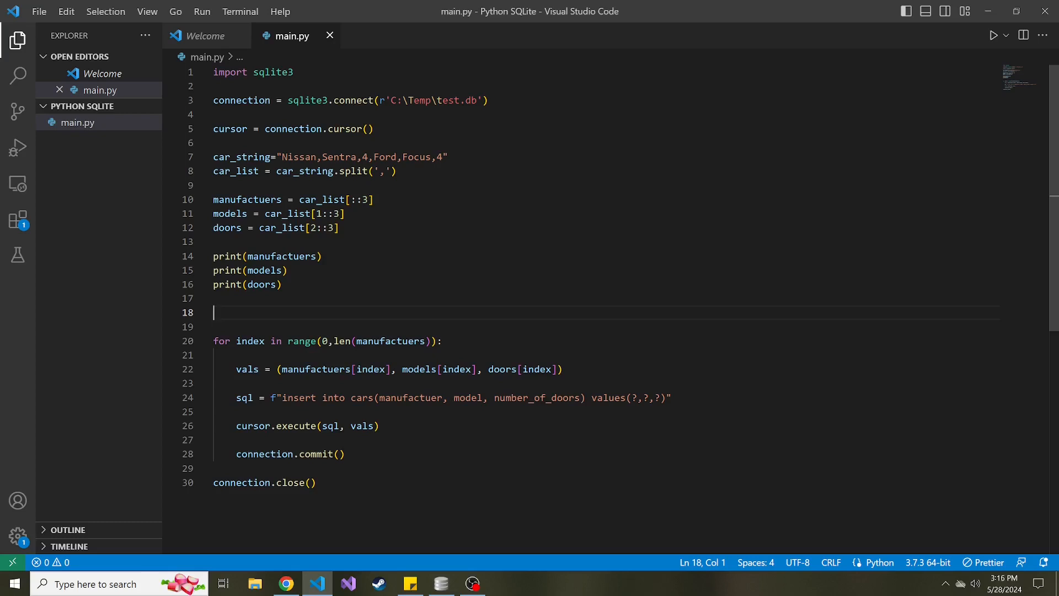
Add 'cars = []' before the loop and 'cars.append(vals)' after the vals line.
text(cars =)
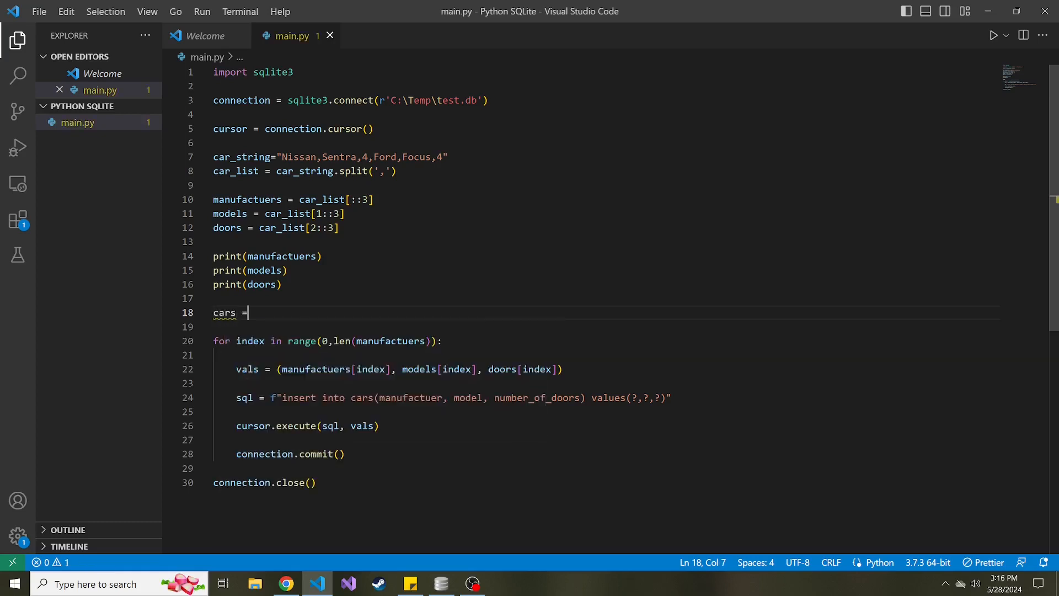
text([])
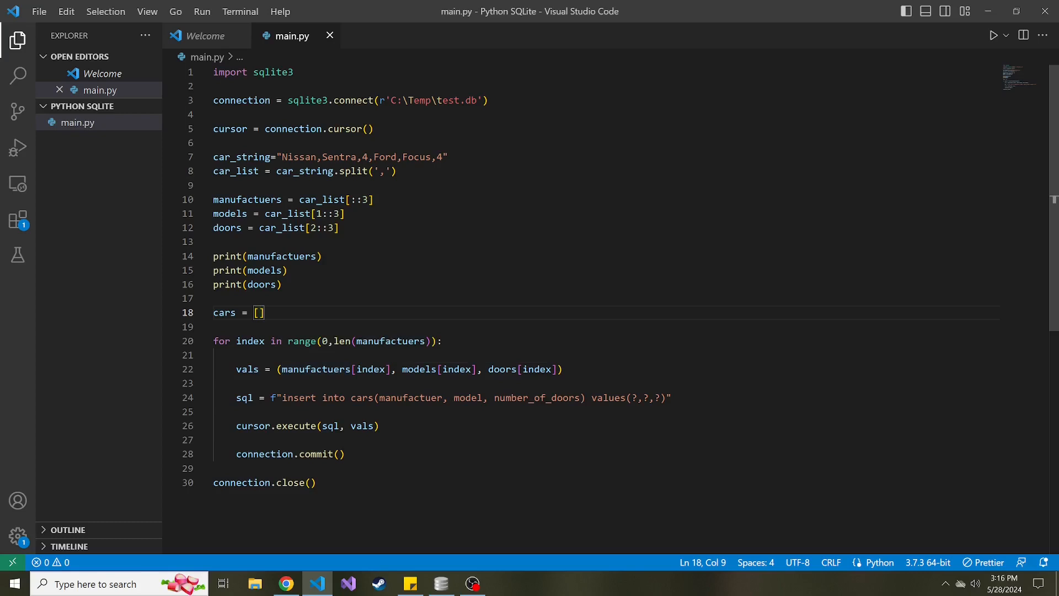
click(560, 370)
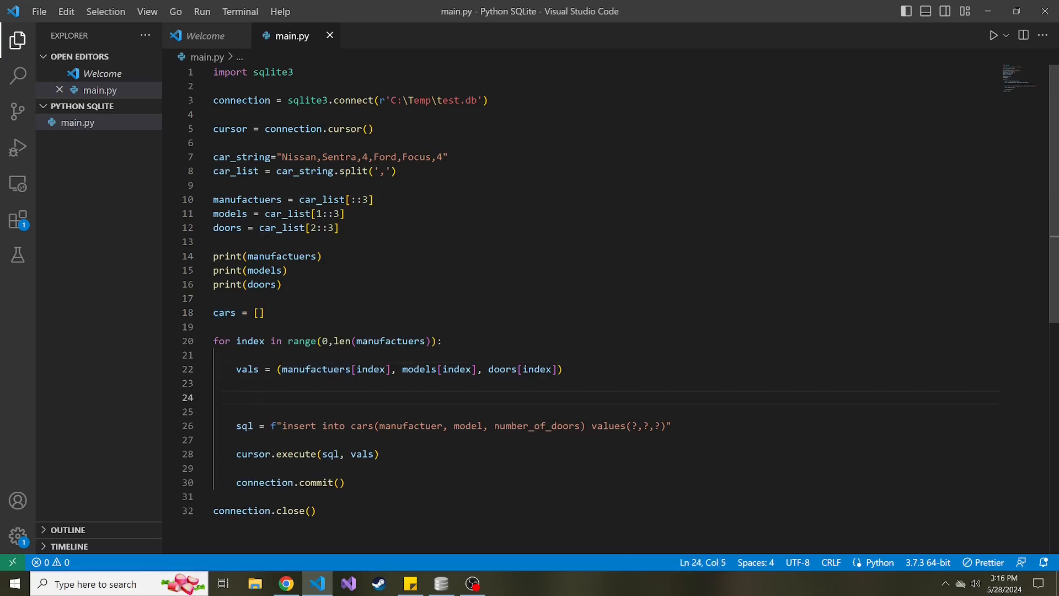
text(cars.)
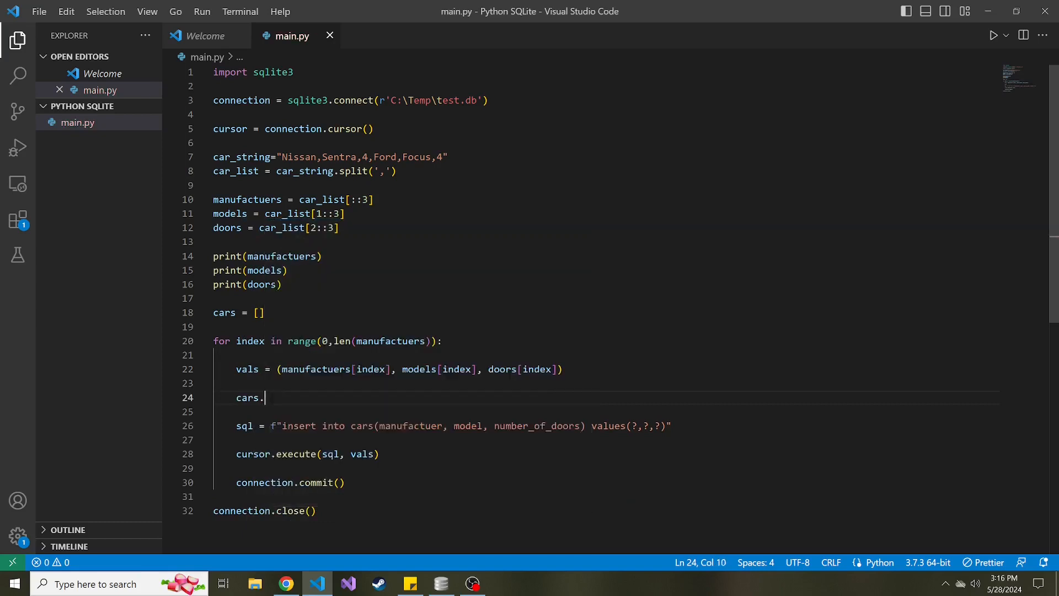
text(append())
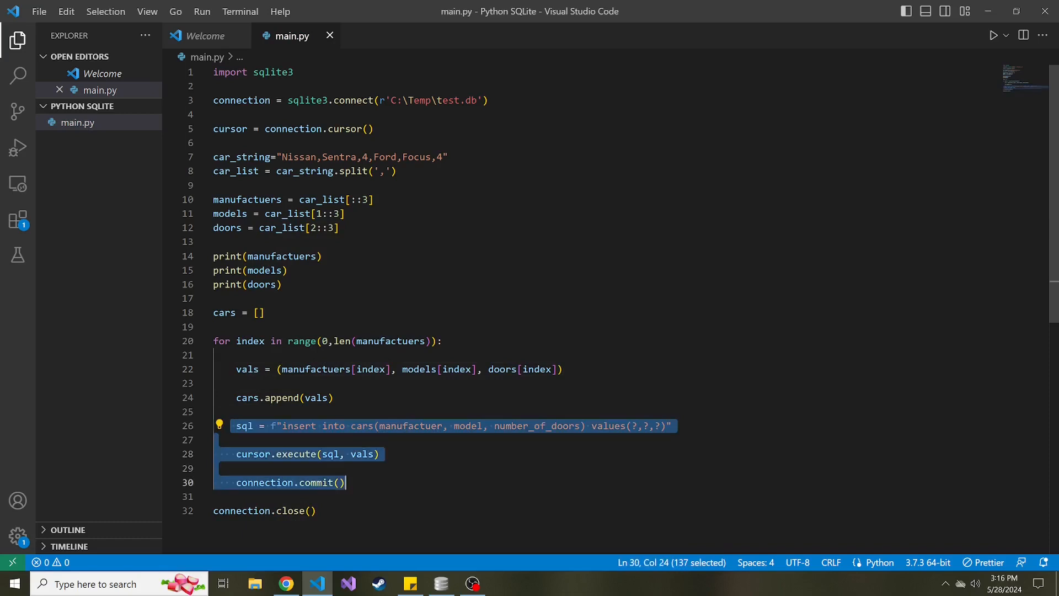
Move the insert and commit out of the loop, calling executemany with cars.
key(Delete)
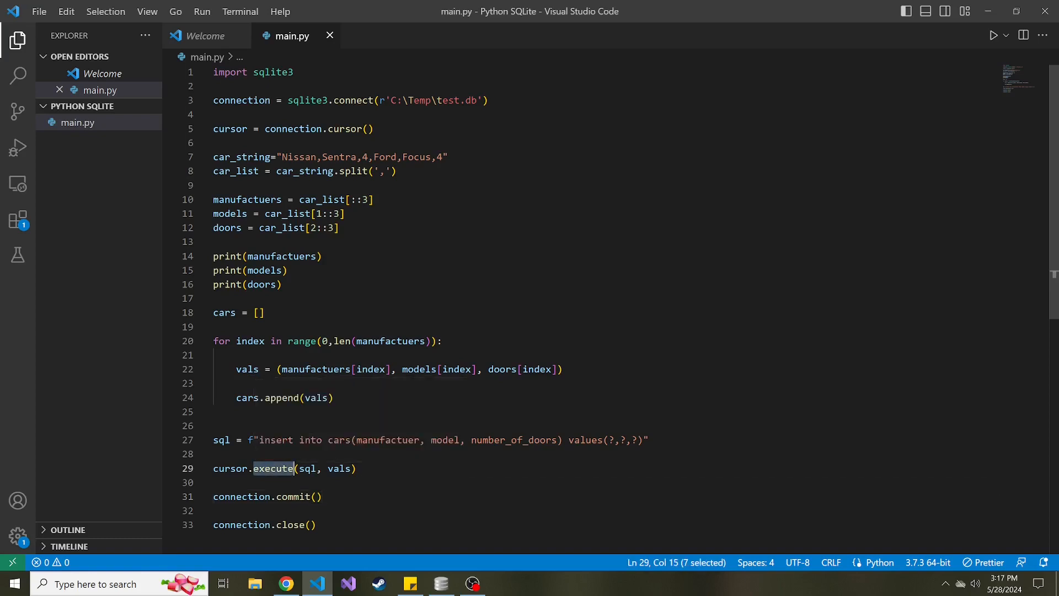
text(m)
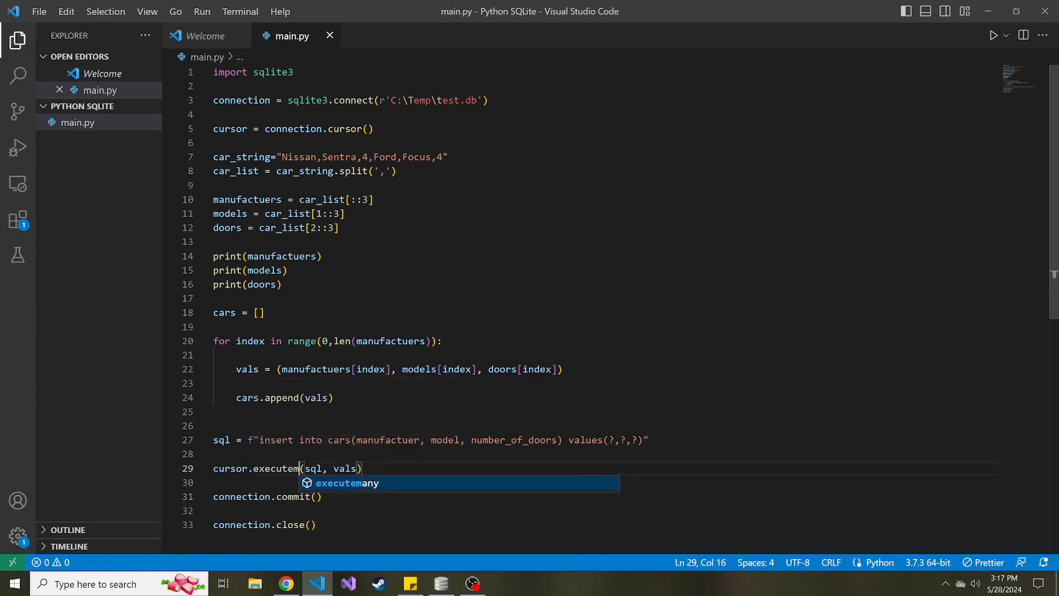
key(Tab)
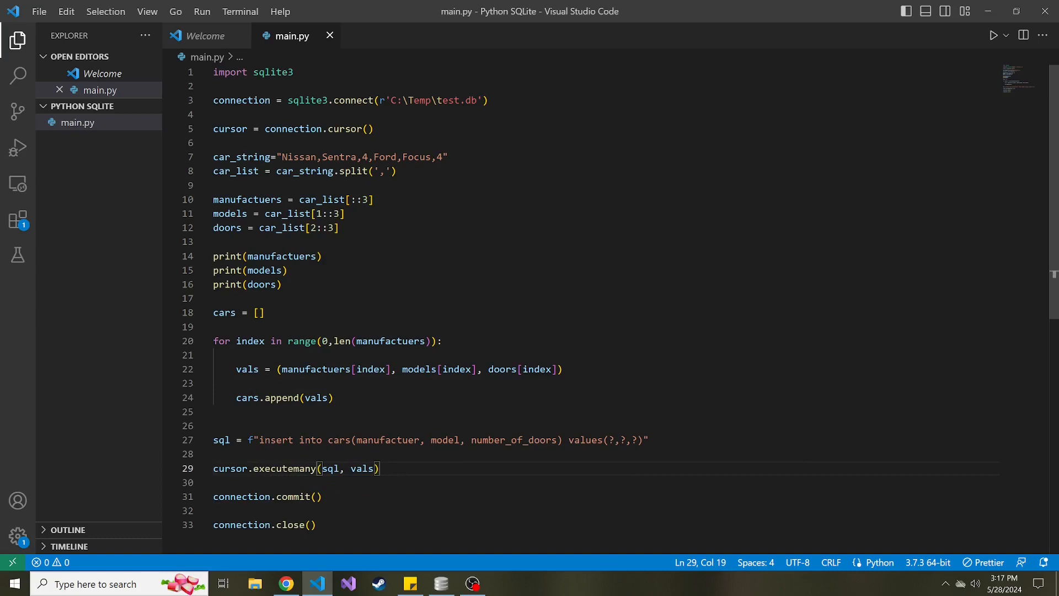
double_click(362, 468)
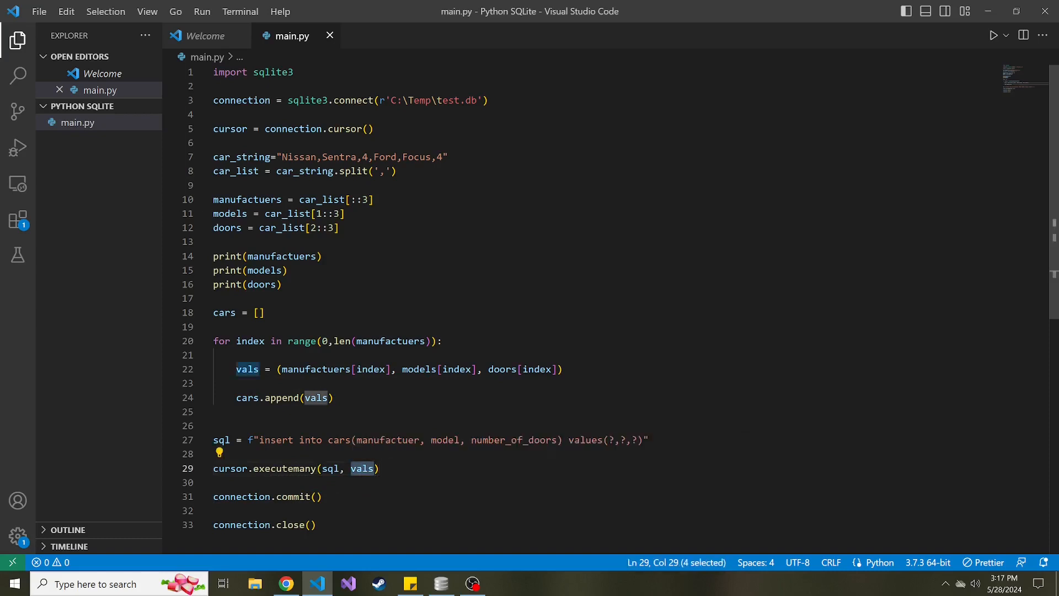
text(car)
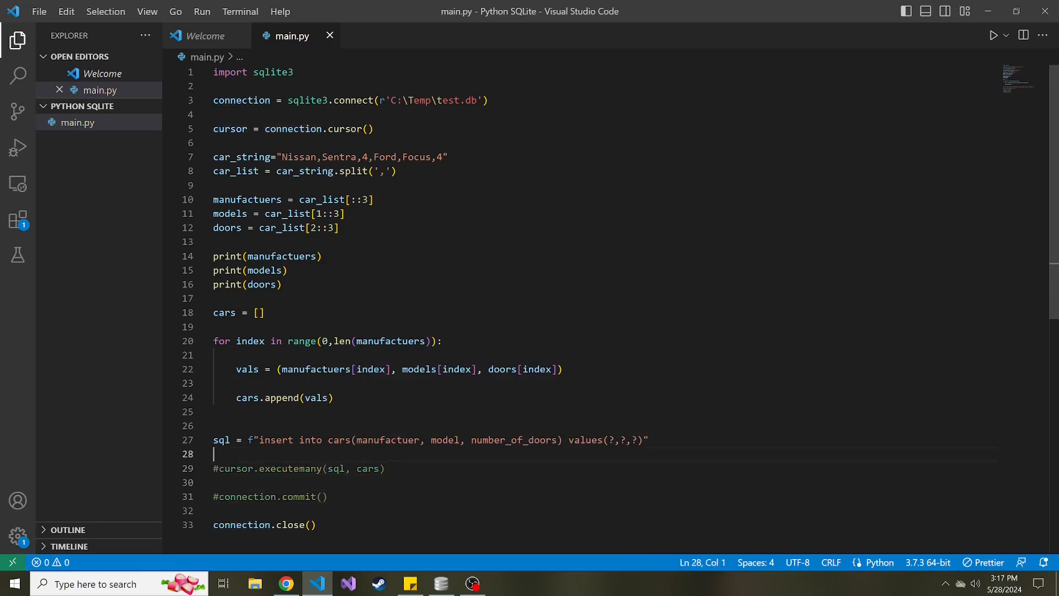
Add print(cars) to show both car tuples, then uncomment executemany and commit.
text(print)
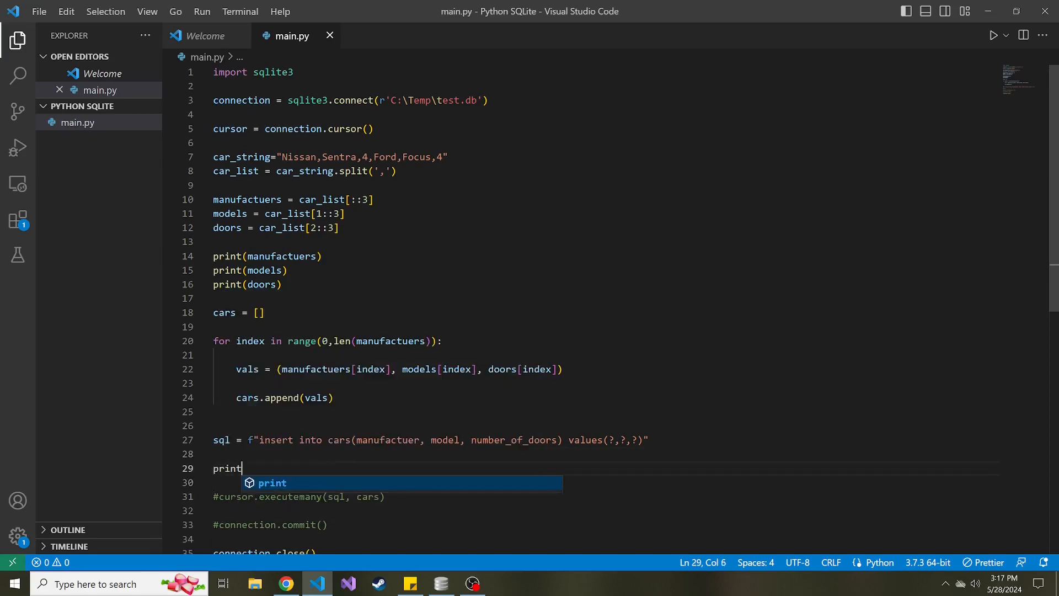
text((cars)
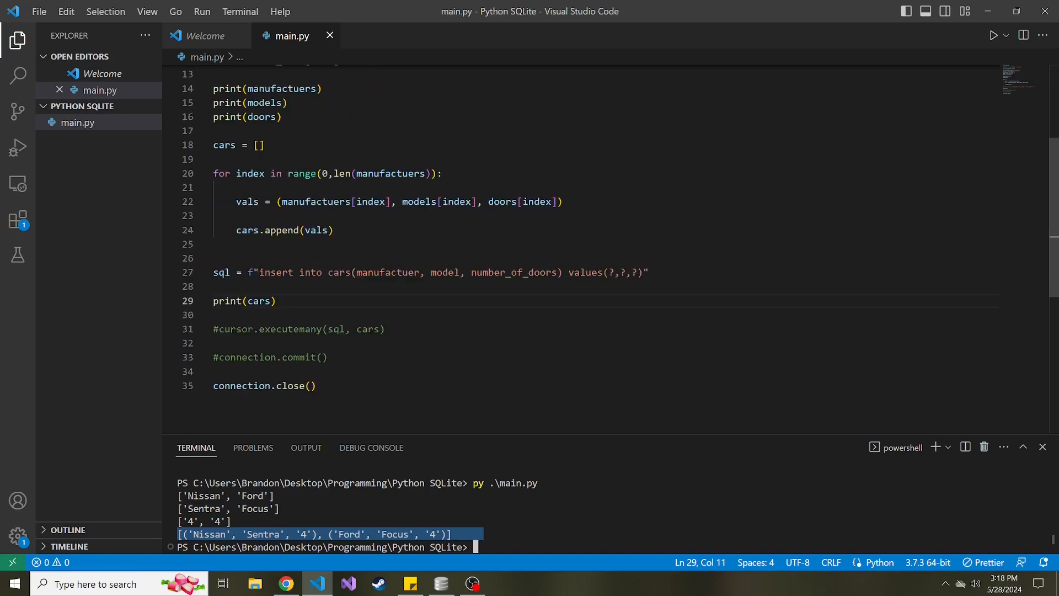
click(218, 328)
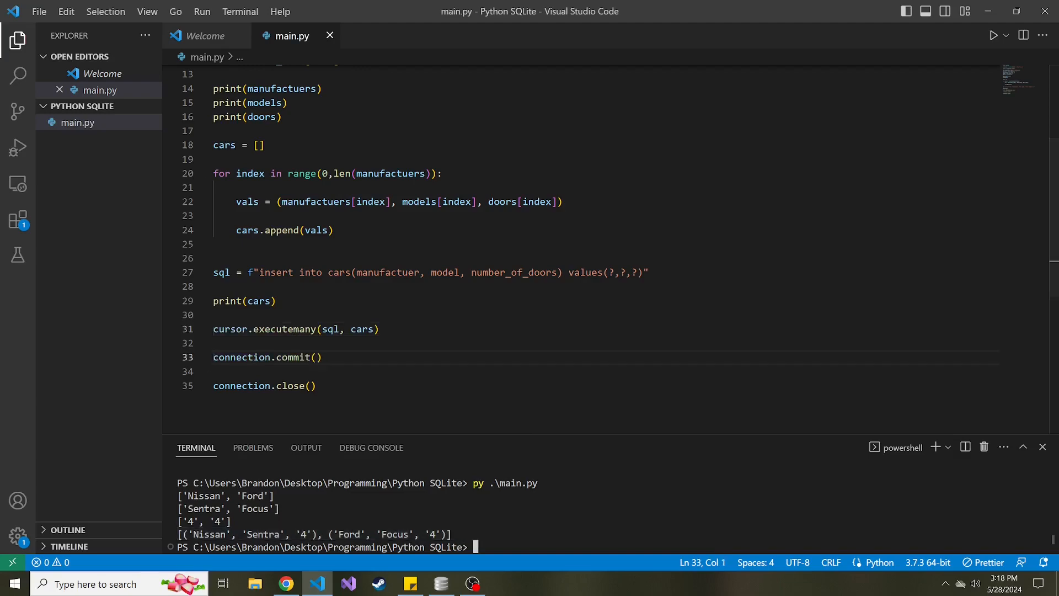
Refresh the cars table in DB Browser, then return to Visual Studio Code.
click(442, 584)
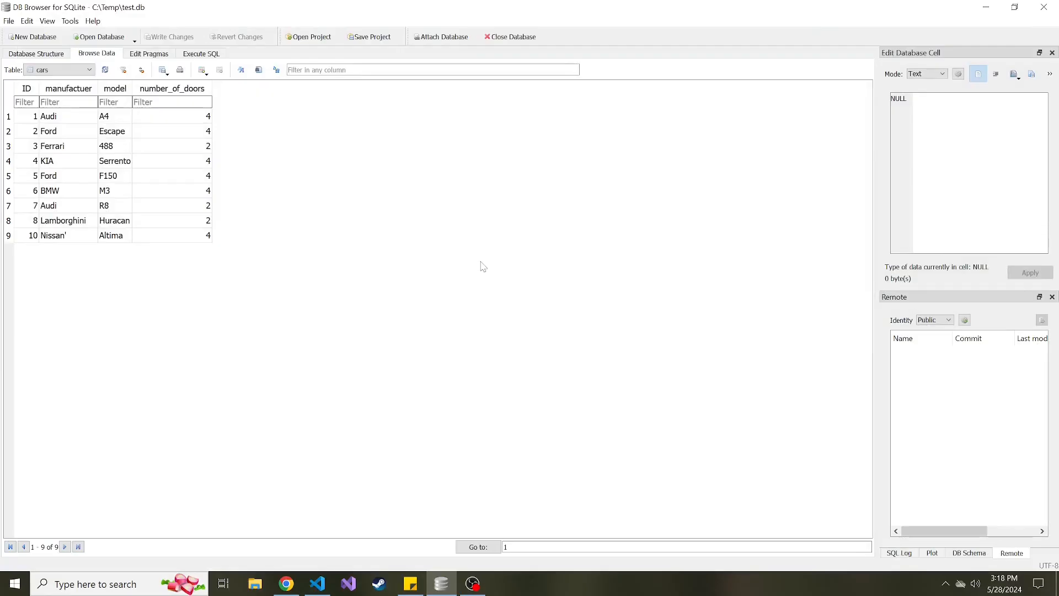
click(105, 69)
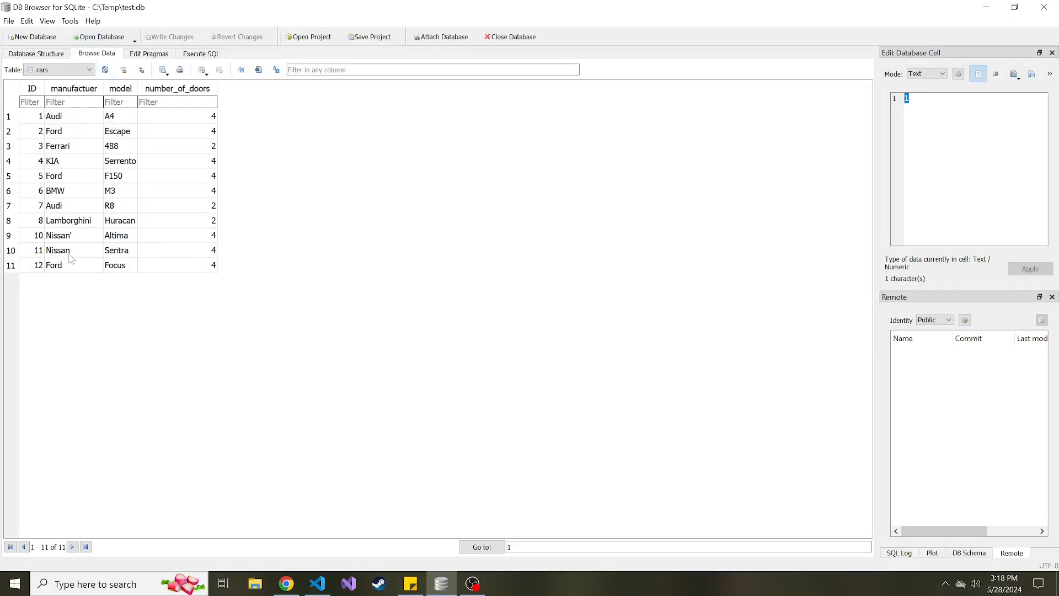
mouse_move(72, 265)
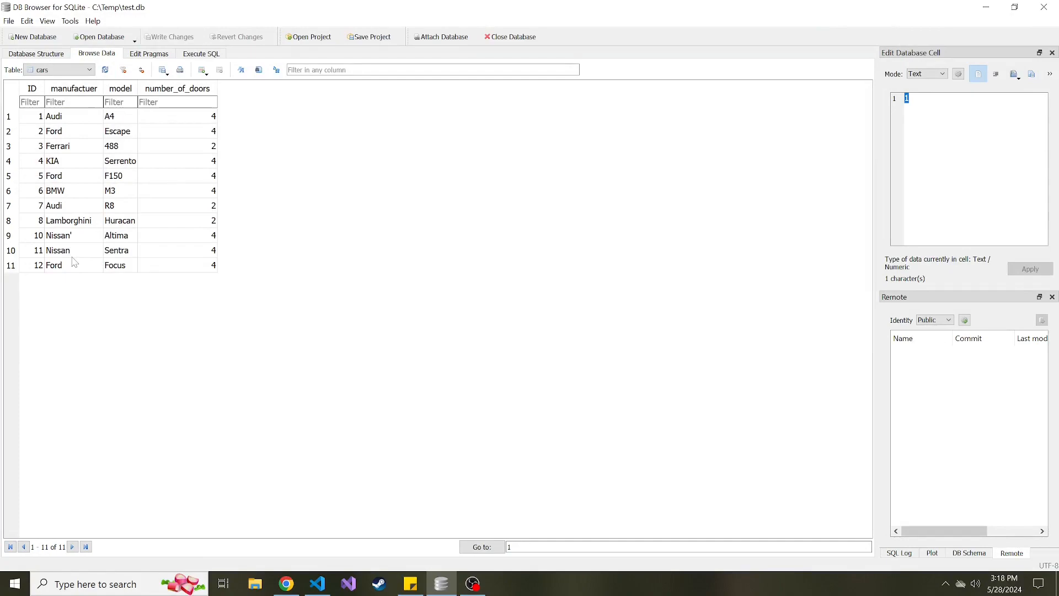
click(317, 583)
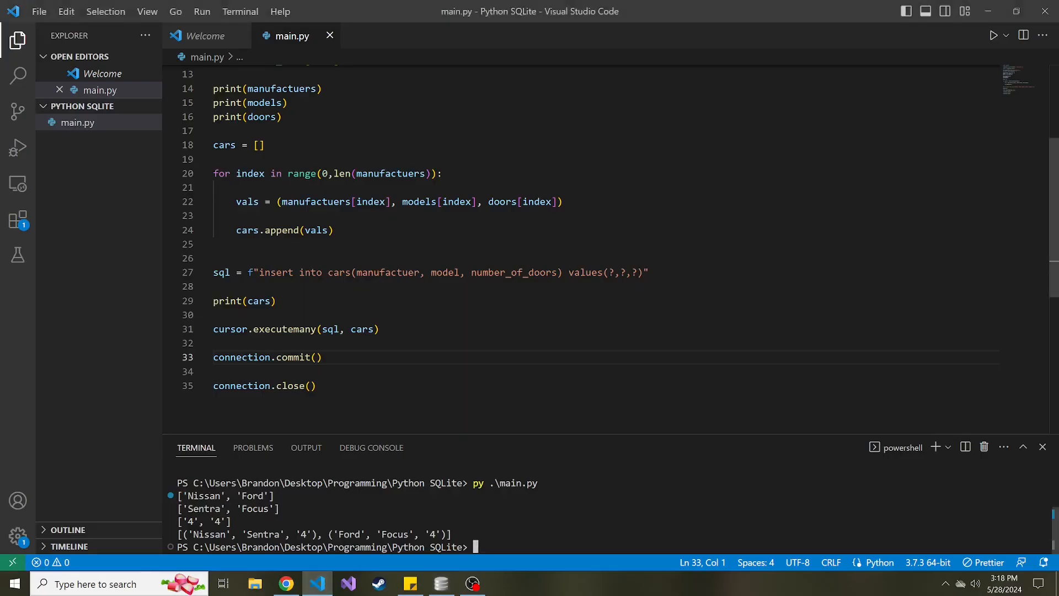